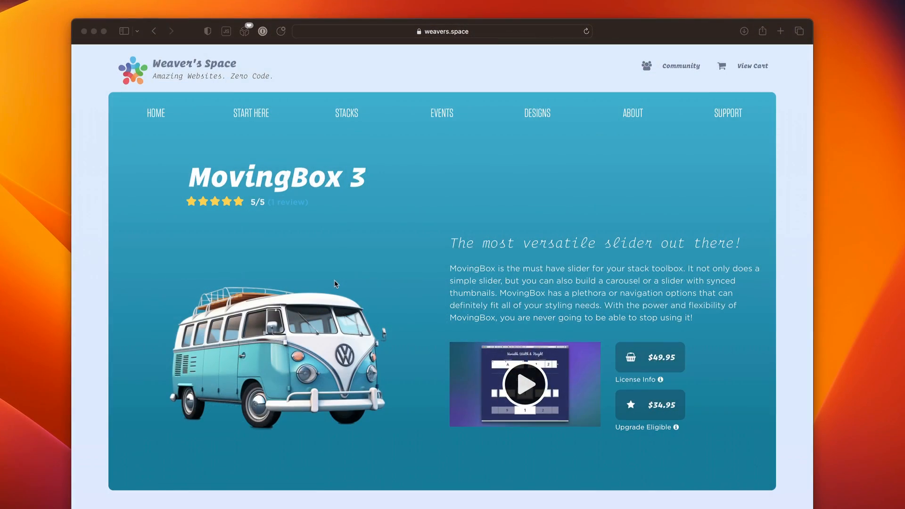
Step: Reach the Kitchen Sink demo and step its slider forward to the Design Inspirations slide
scroll(down, 3)
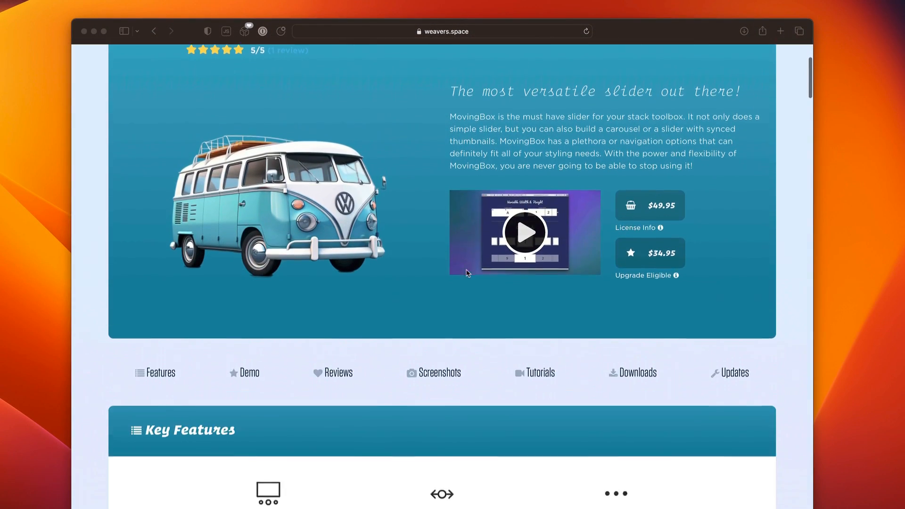
scroll(down, 3)
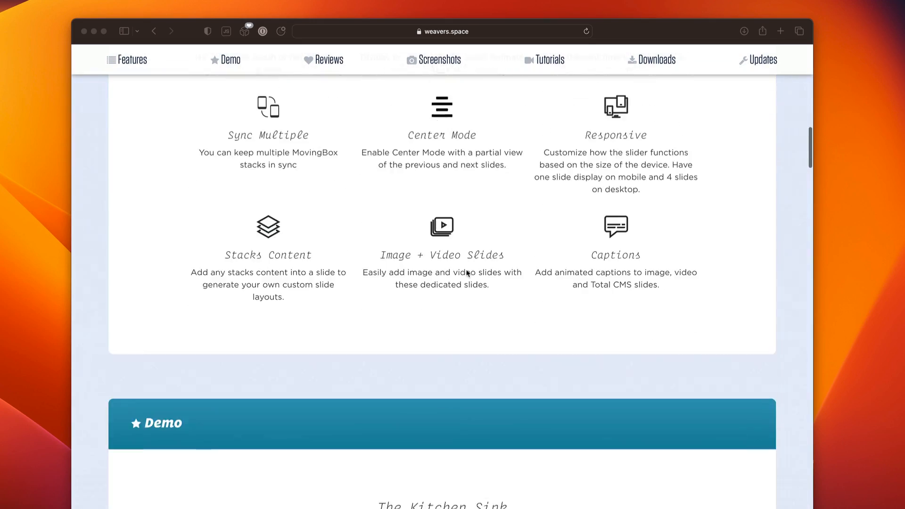
click(225, 59)
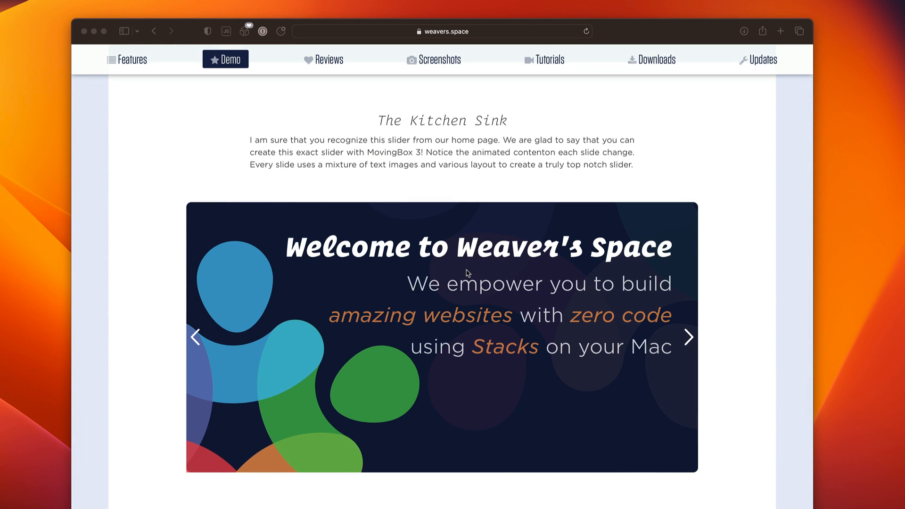
click(686, 337)
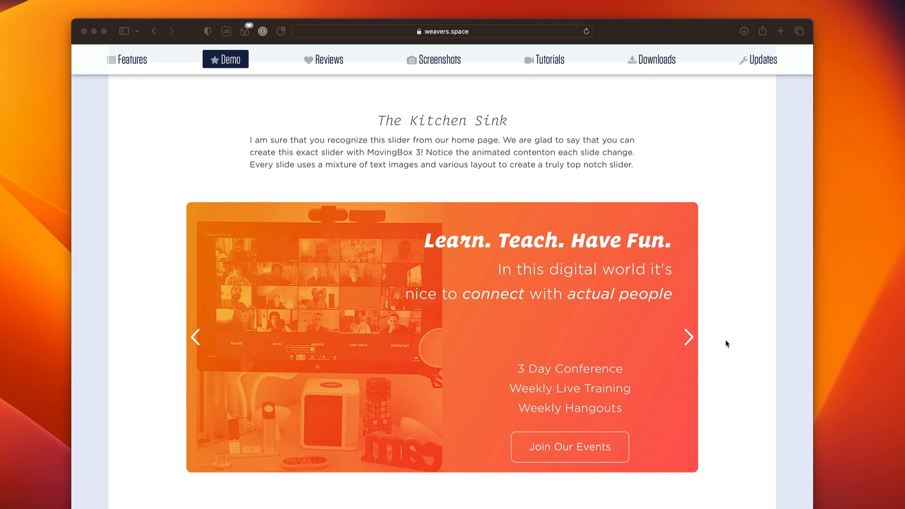
click(688, 338)
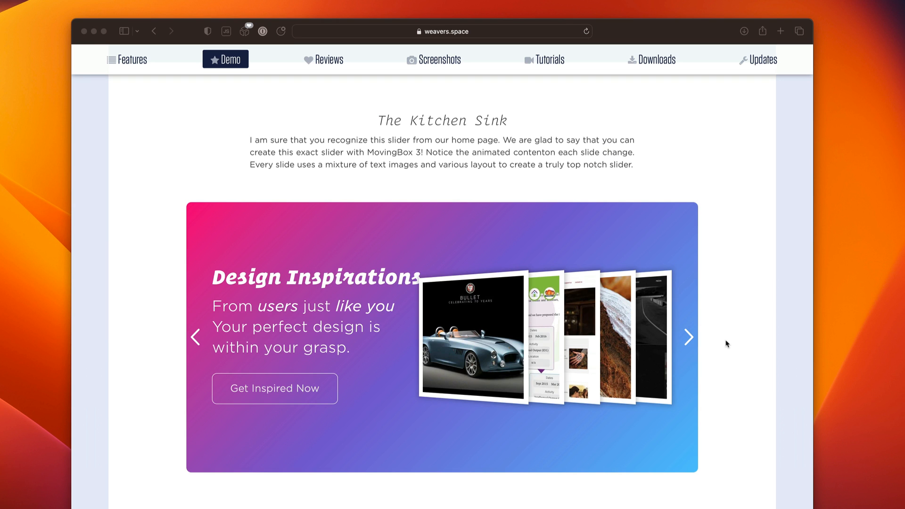
Step: Reach the Everyday Sliders demos and step the Vertical Slide demo to slide C
scroll(down, 3)
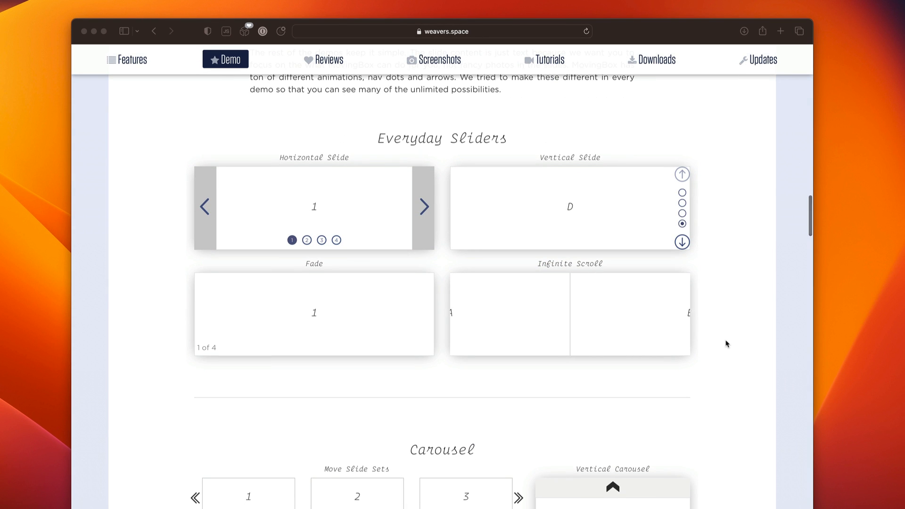
scroll(down, 3)
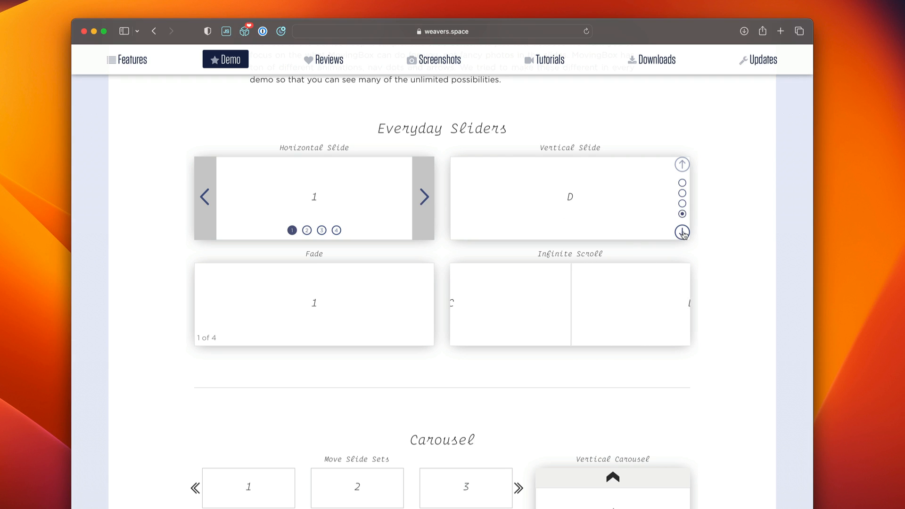
click(681, 233)
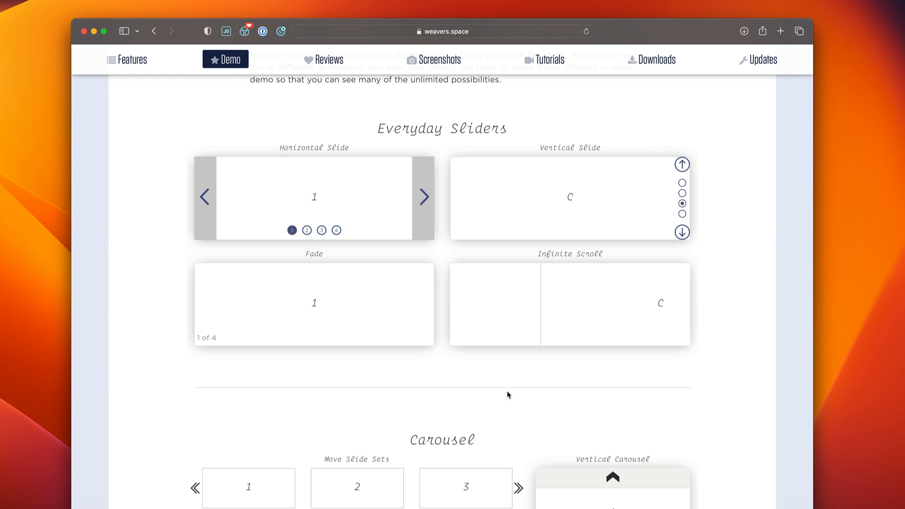
Step: Step the Move Single Slide carousel and the Vertical Carousel forward one item each
scroll(down, 3)
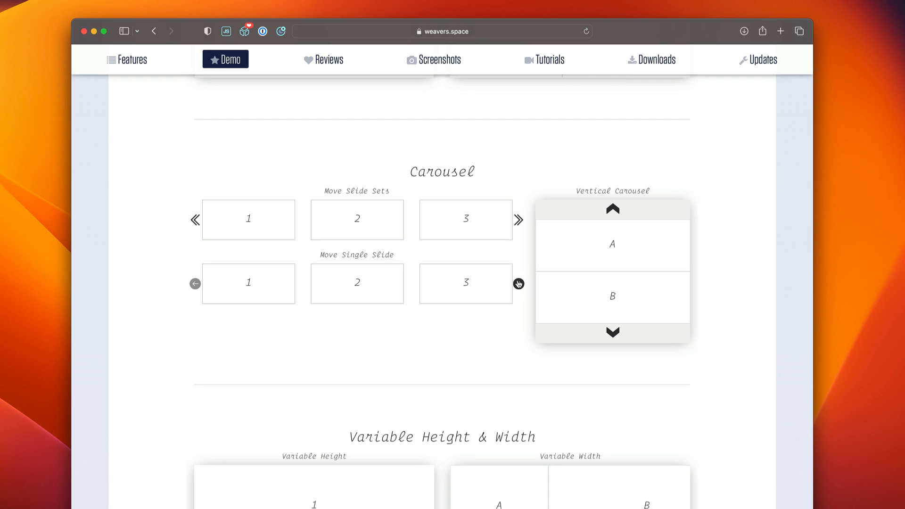
click(517, 284)
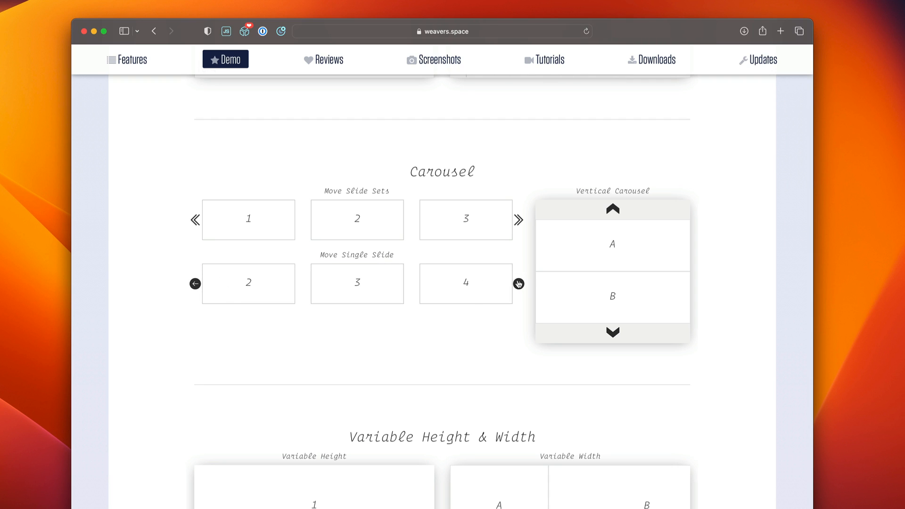
click(612, 333)
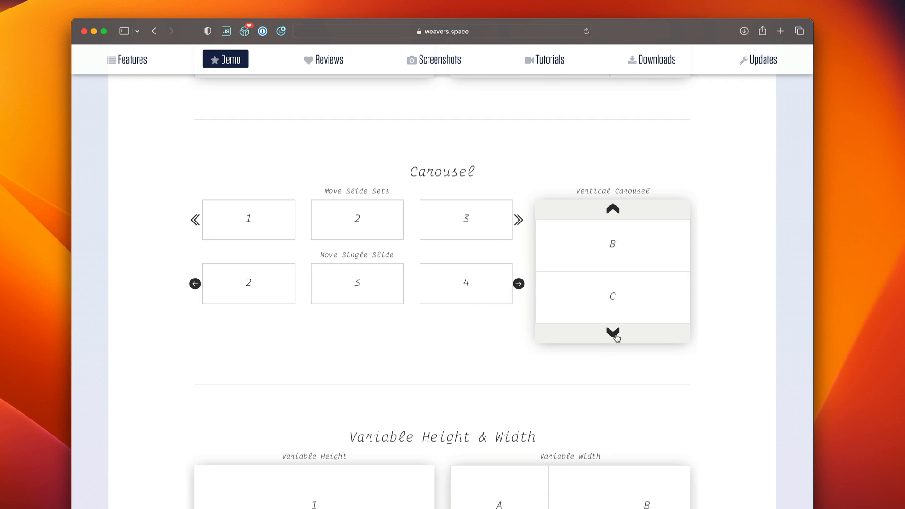
Step: Advance the Variable Height slider twice so it shows slide 3 with its extra content
scroll(down, 3)
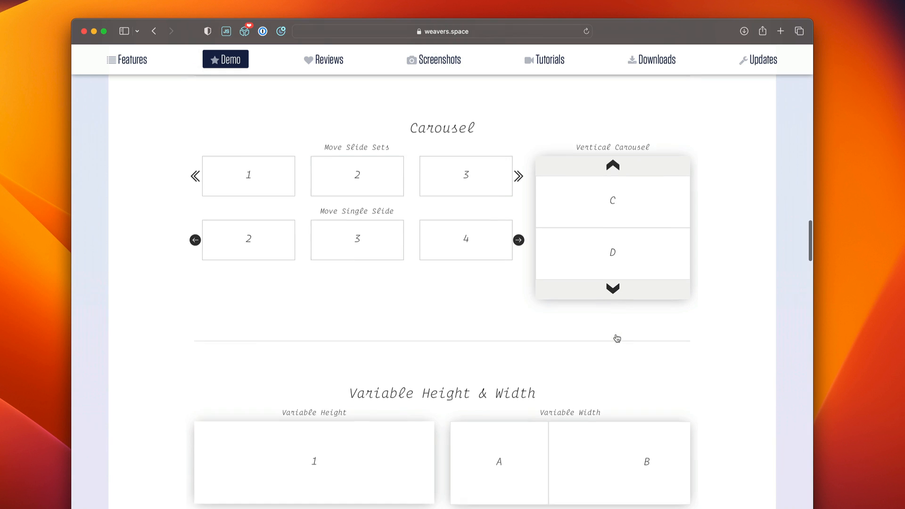
scroll(down, 3)
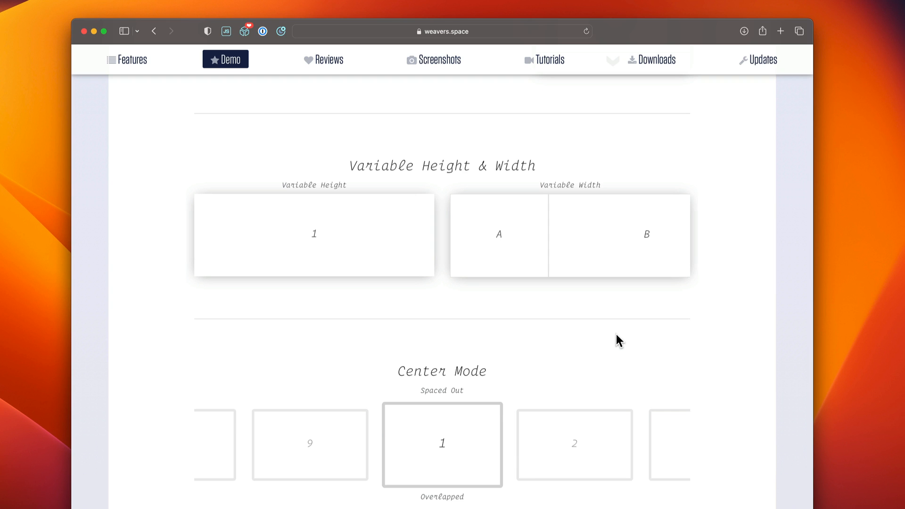
click(426, 201)
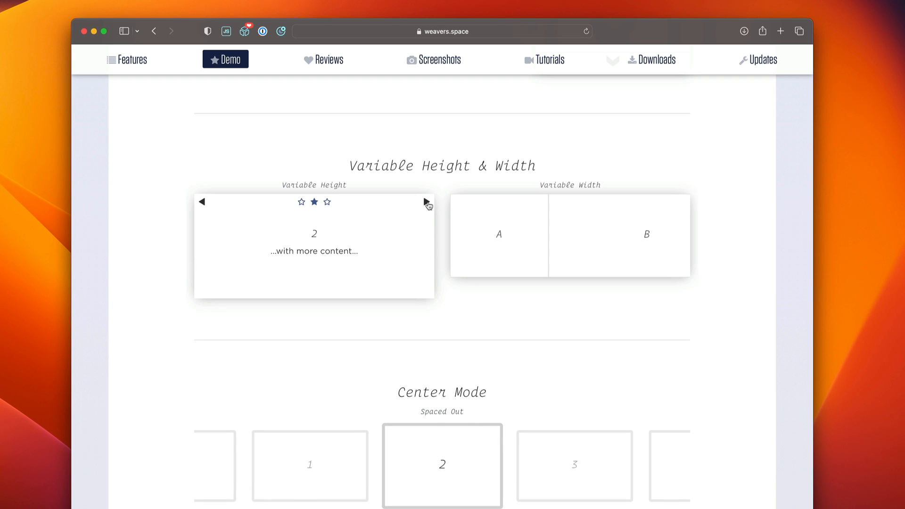
click(426, 202)
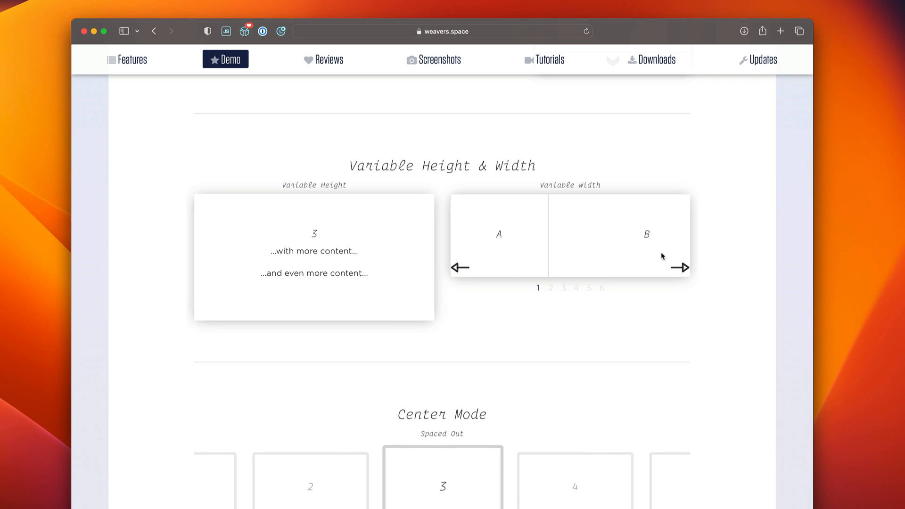
Step: Scroll to the Center Mode demos, Spaced Out on slide 7 and Overlapped on slide 3
scroll(down, 3)
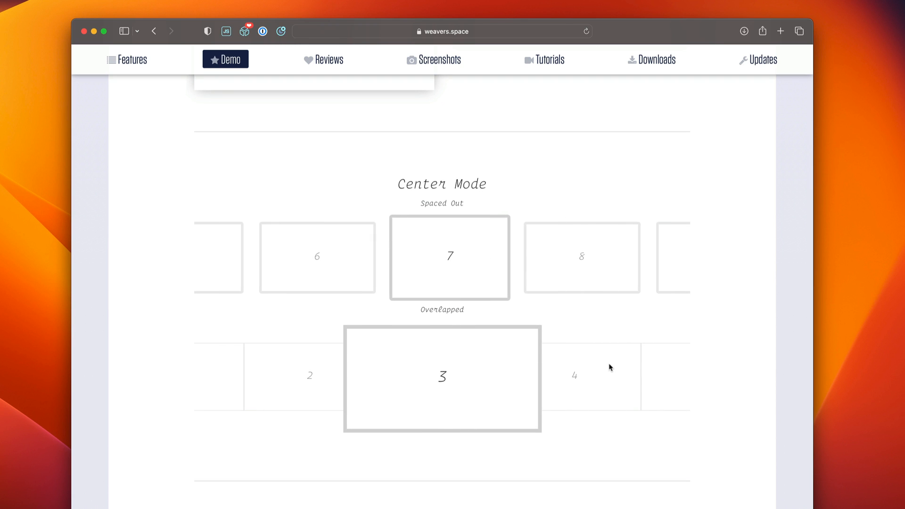
Step: Advance the Progress slider and pick a slide from the Vertical Layout thumbnails
scroll(down, 3)
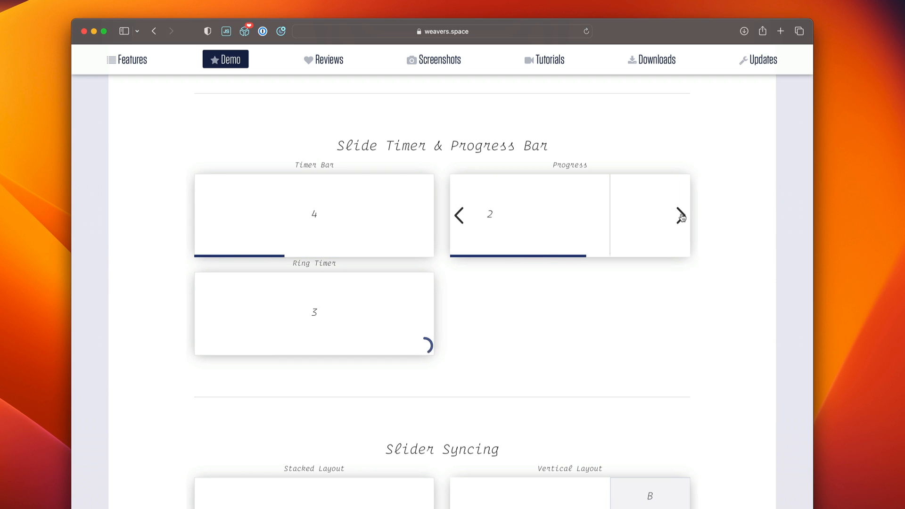
click(679, 215)
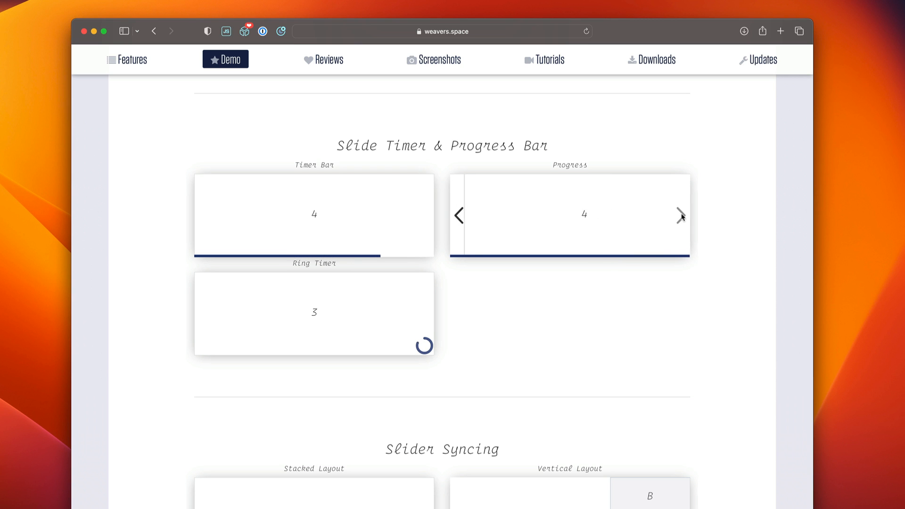
scroll(down, 3)
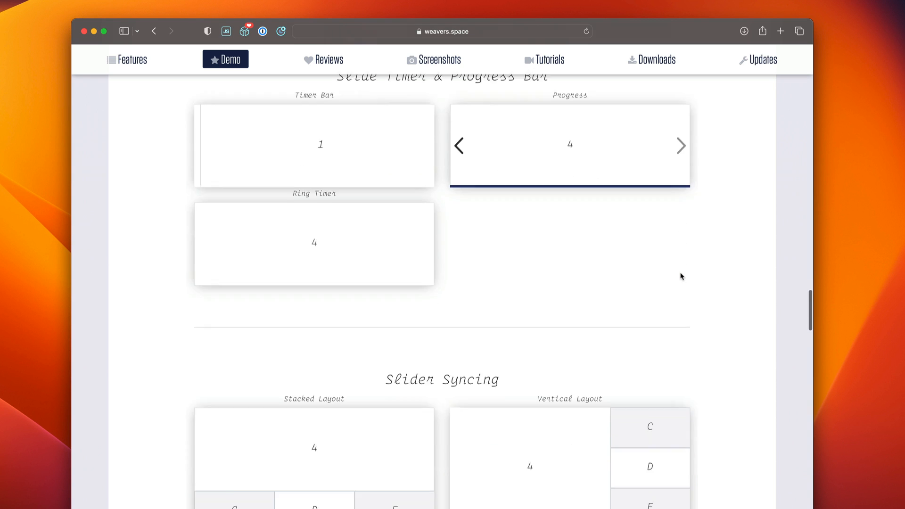
scroll(down, 3)
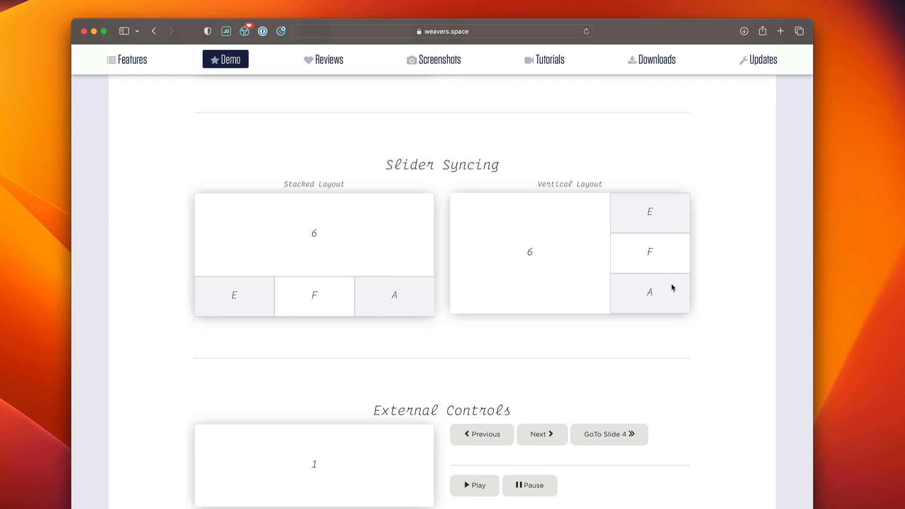
mouse_move(669, 290)
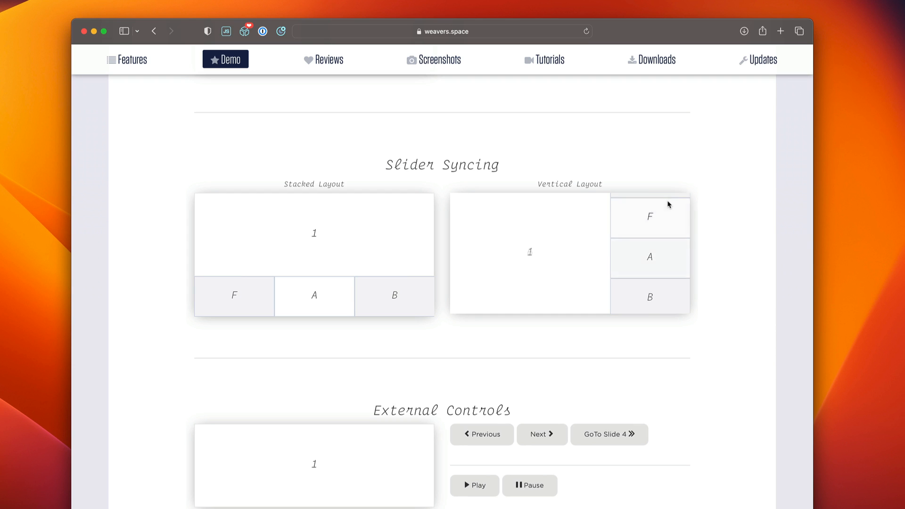
click(649, 217)
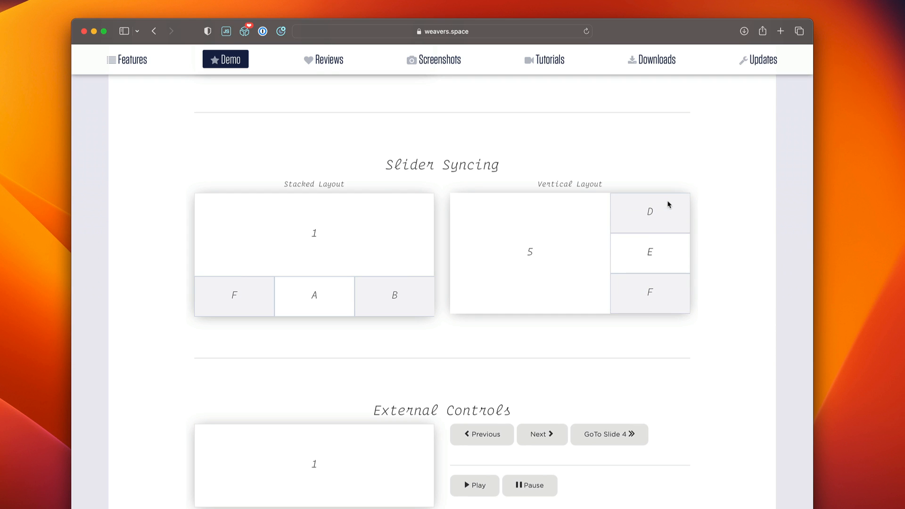
Step: Step the External Controls slider with Next, then jump it to slide 4 via GoTo
scroll(down, 3)
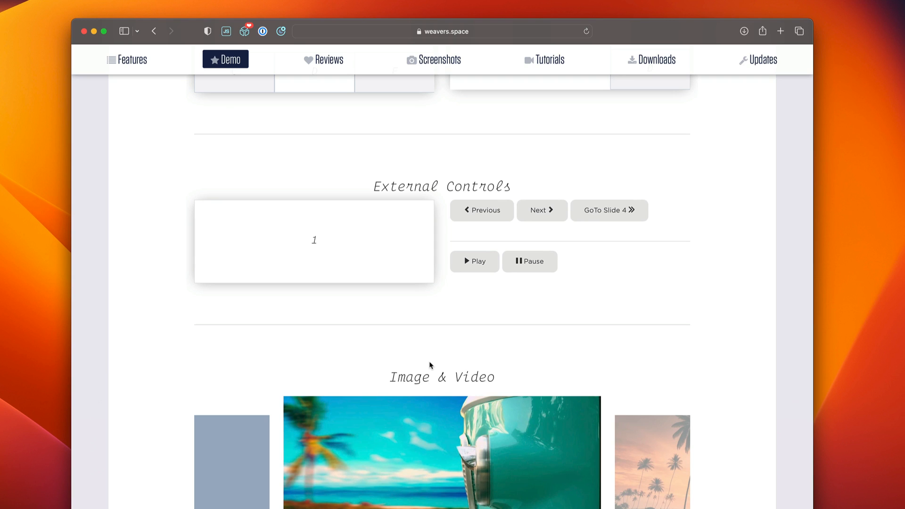
mouse_move(373, 245)
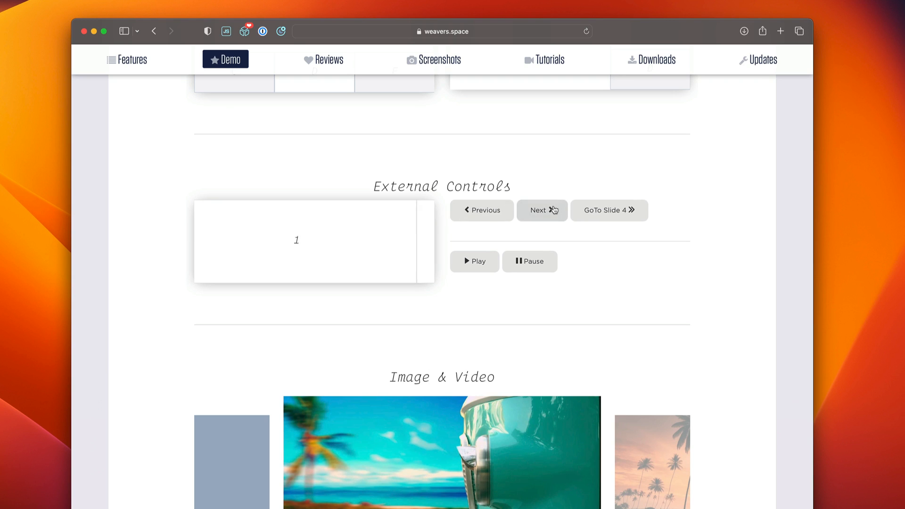
click(541, 209)
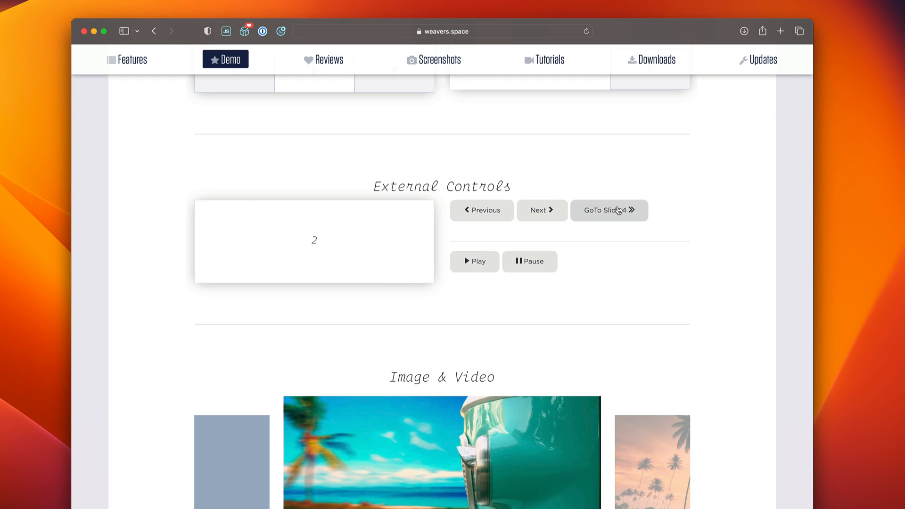
click(608, 210)
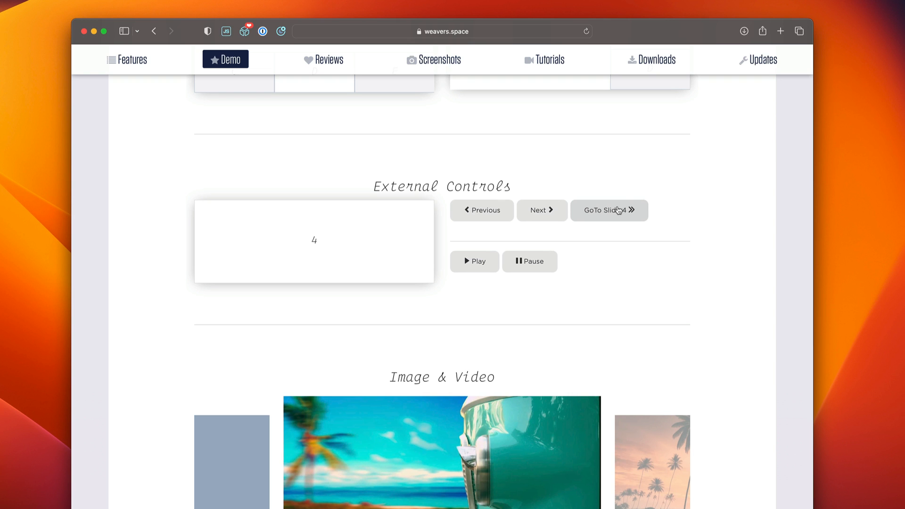
Step: Step the Image & Video slider forward four times through its captioned image slides
scroll(down, 3)
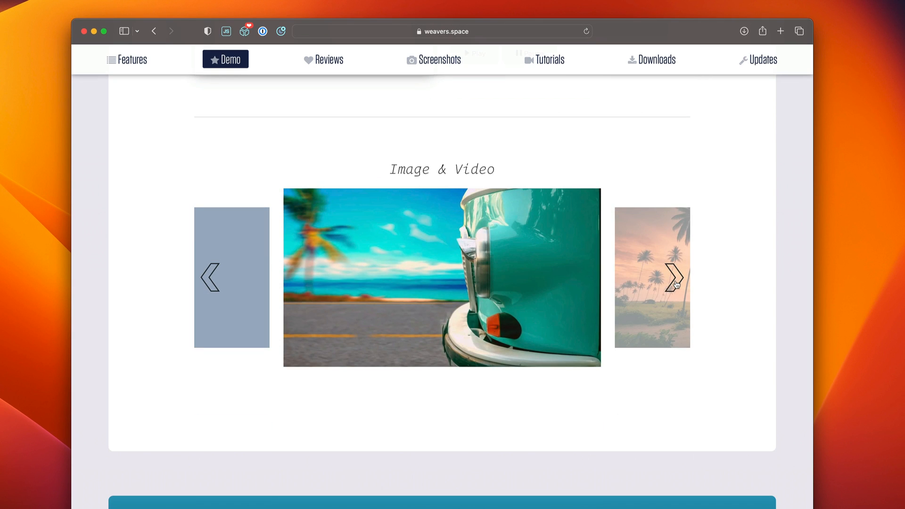
mouse_move(674, 282)
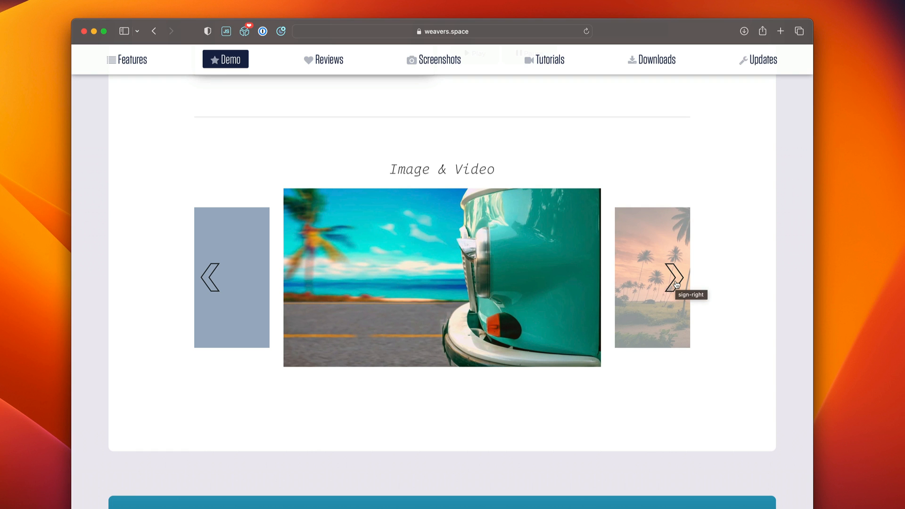
click(673, 277)
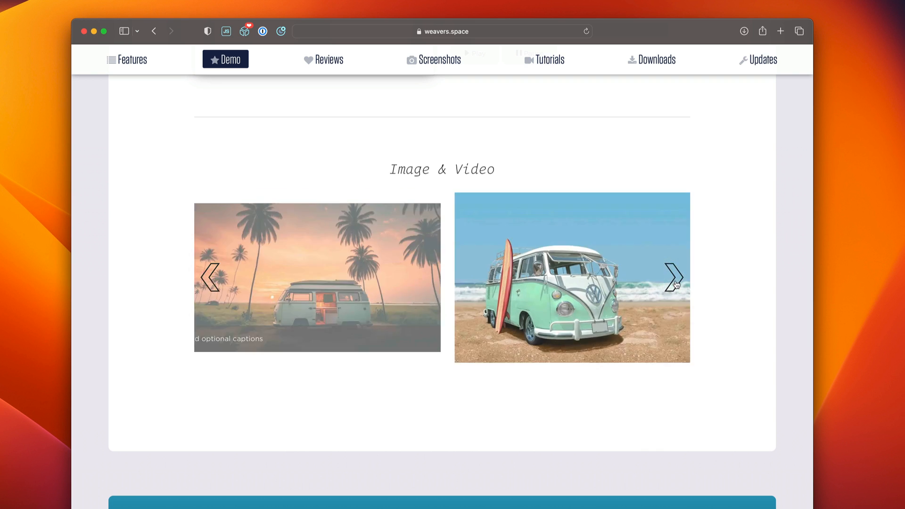
click(674, 277)
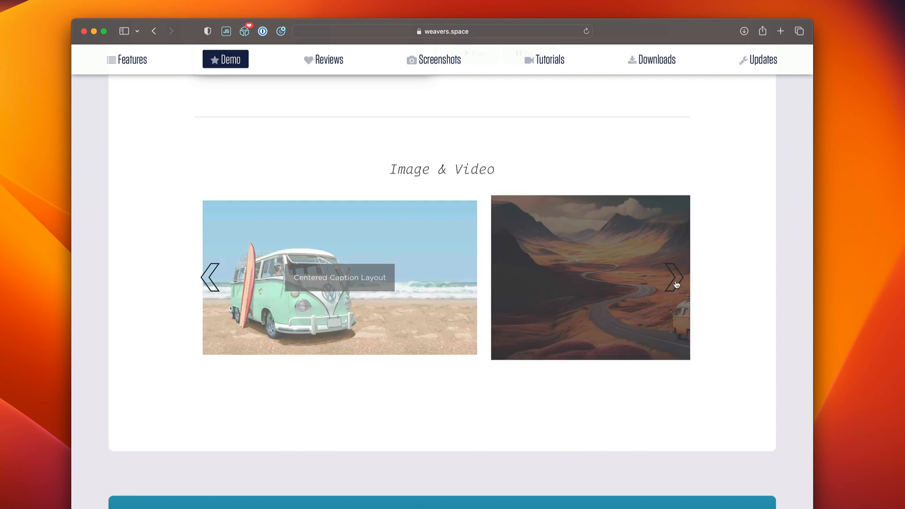
click(674, 277)
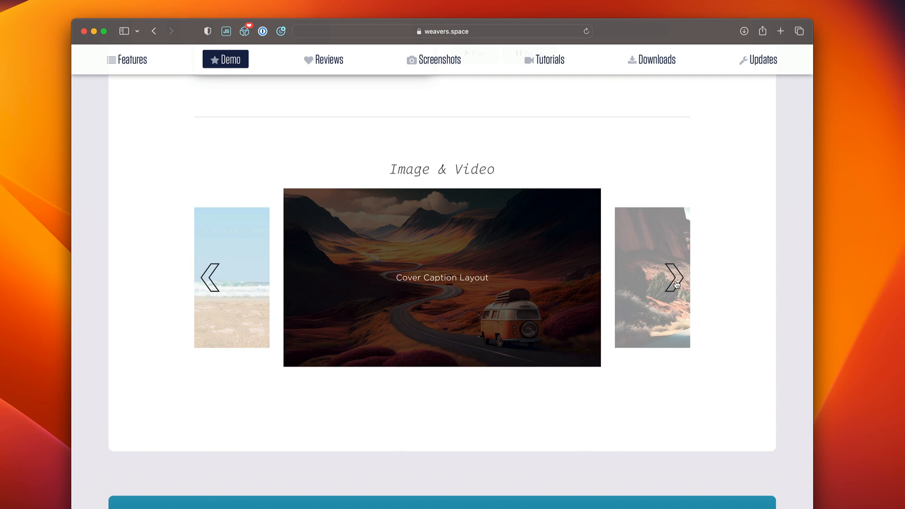
click(674, 277)
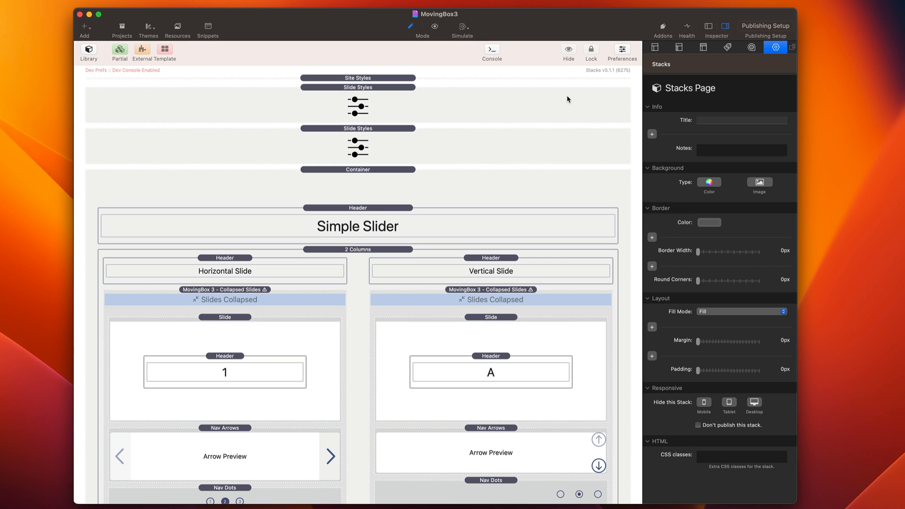
Step: Select the Horizontal Slide stack, expand its slides via Collapse Slides, then collapse them again
scroll(down, 3)
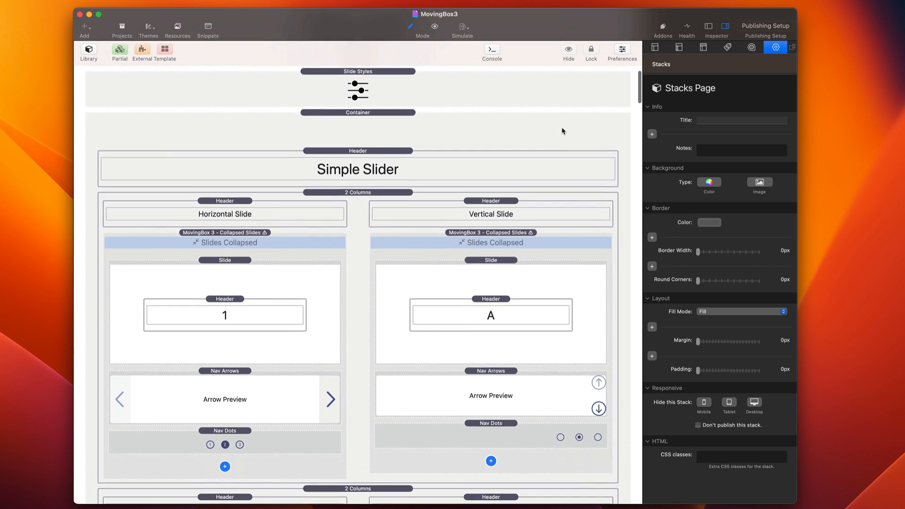
click(224, 151)
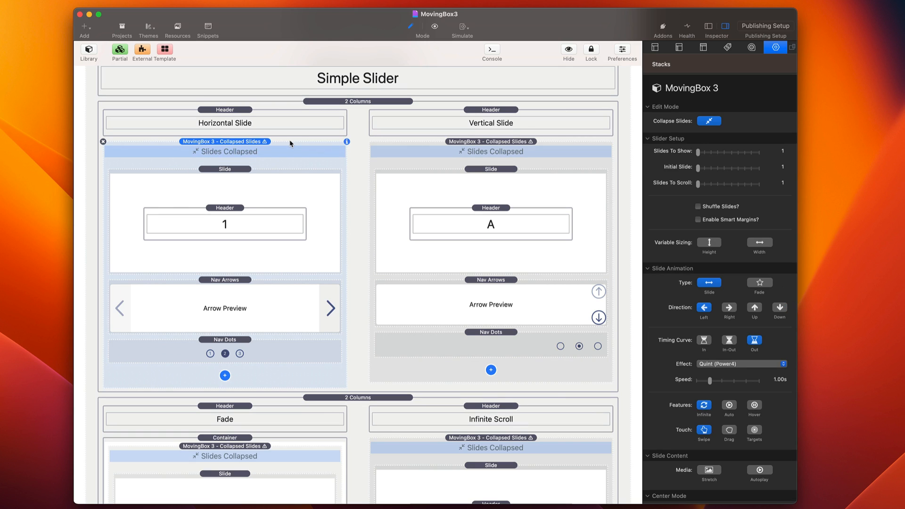
scroll(down, 3)
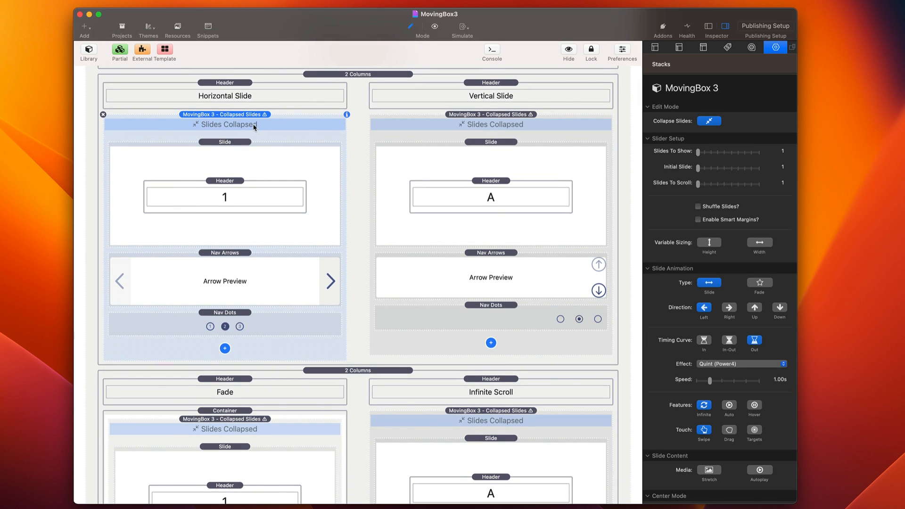
click(708, 122)
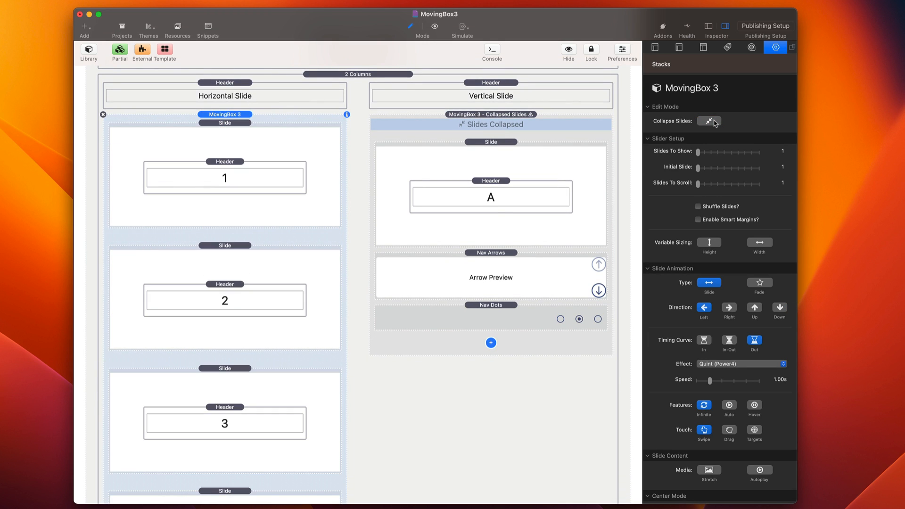
click(707, 121)
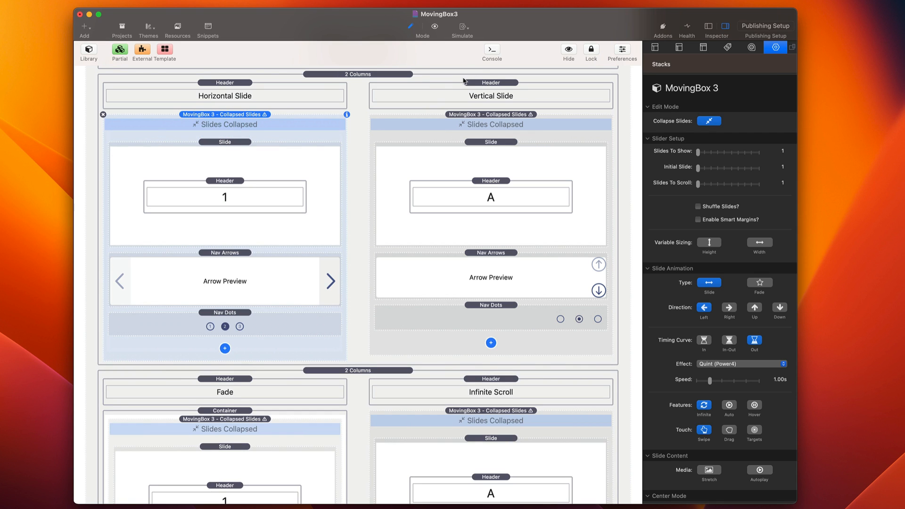
scroll(down, 3)
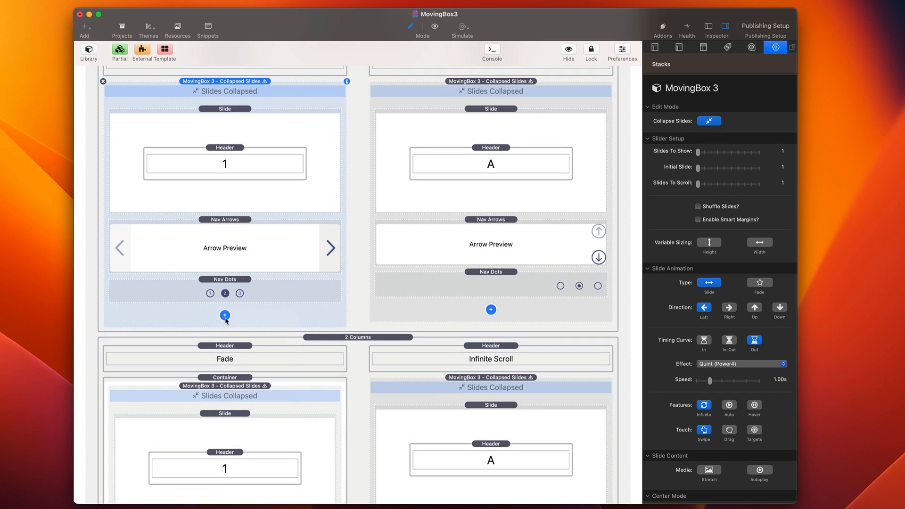
Step: Open the menu of addable MovingBox 3 child items under the Horizontal Slide stack
click(224, 316)
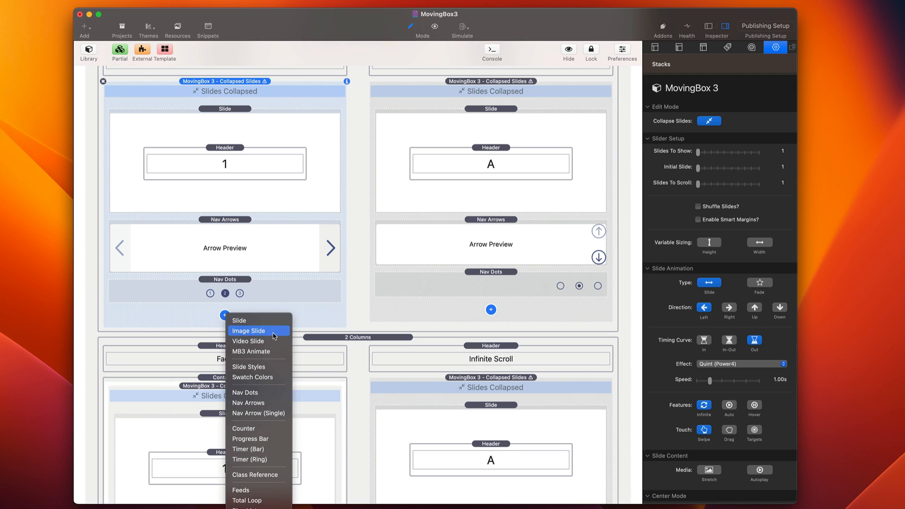
mouse_move(258, 352)
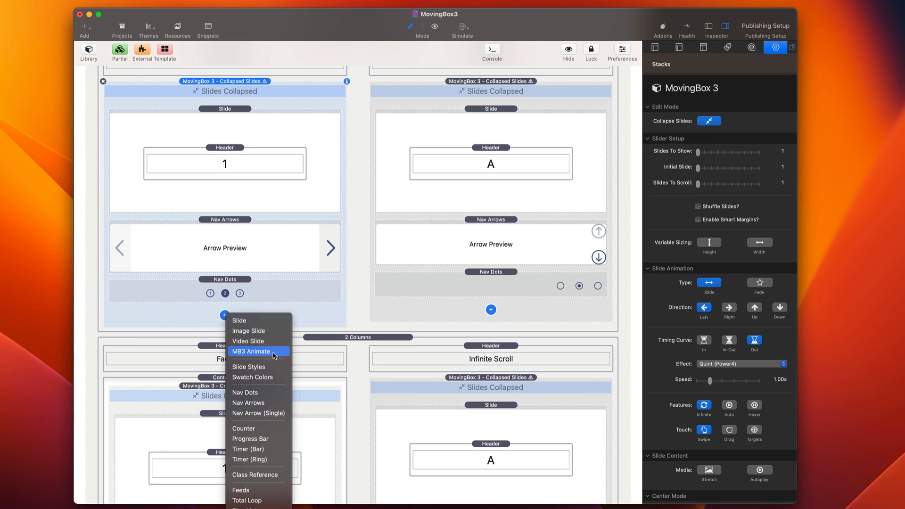
mouse_move(259, 366)
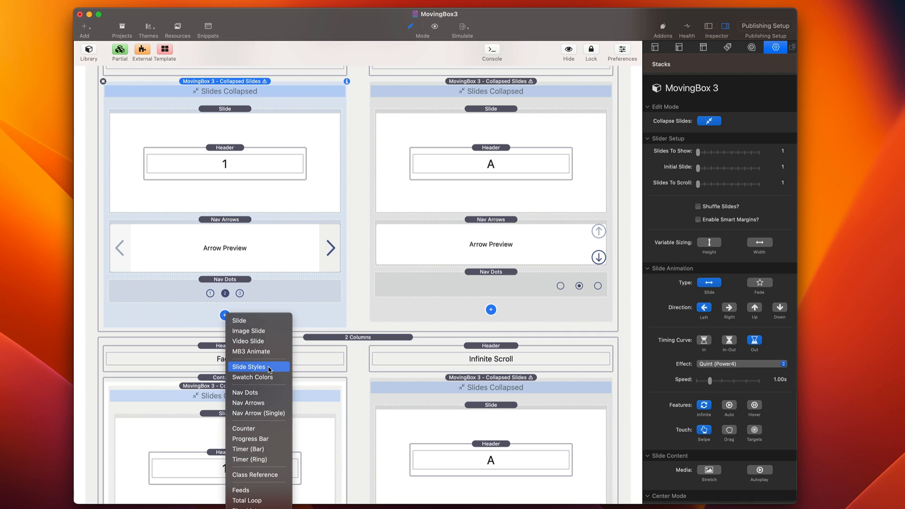
mouse_move(275, 379)
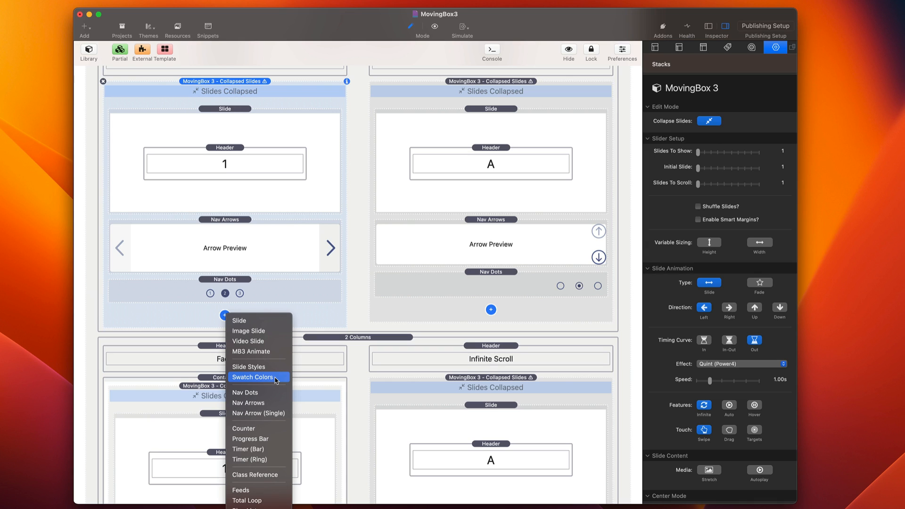
mouse_move(248, 392)
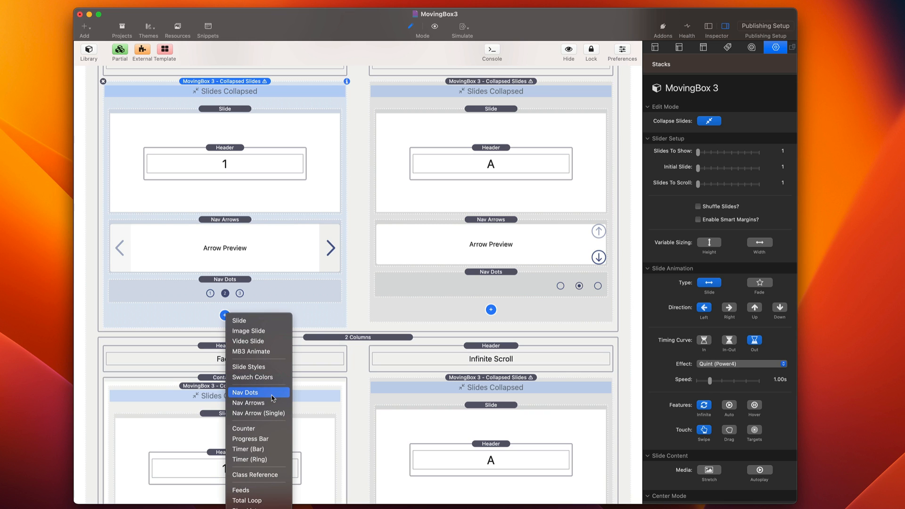
mouse_move(259, 428)
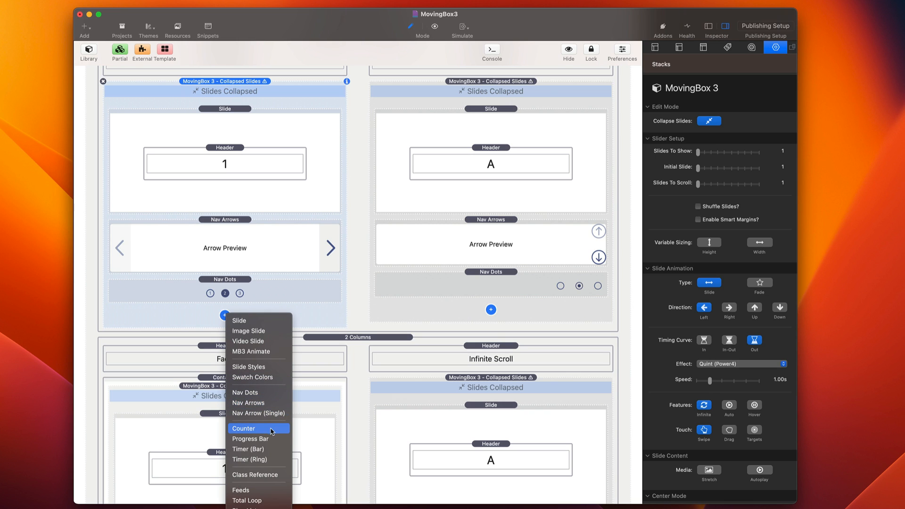
mouse_move(249, 459)
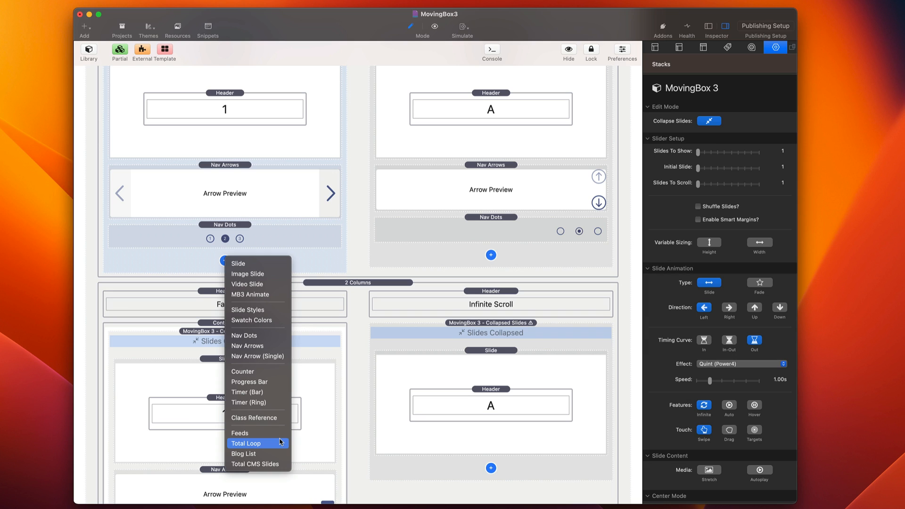
mouse_move(259, 463)
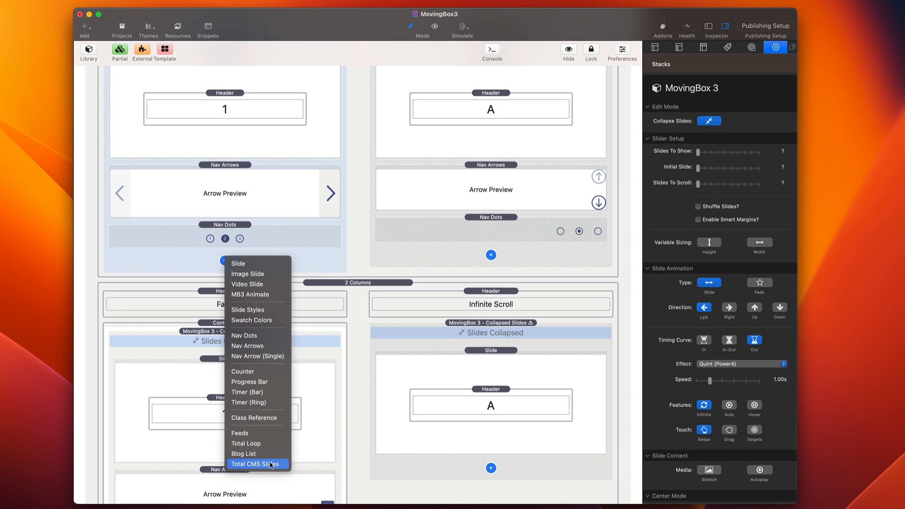
mouse_move(243, 454)
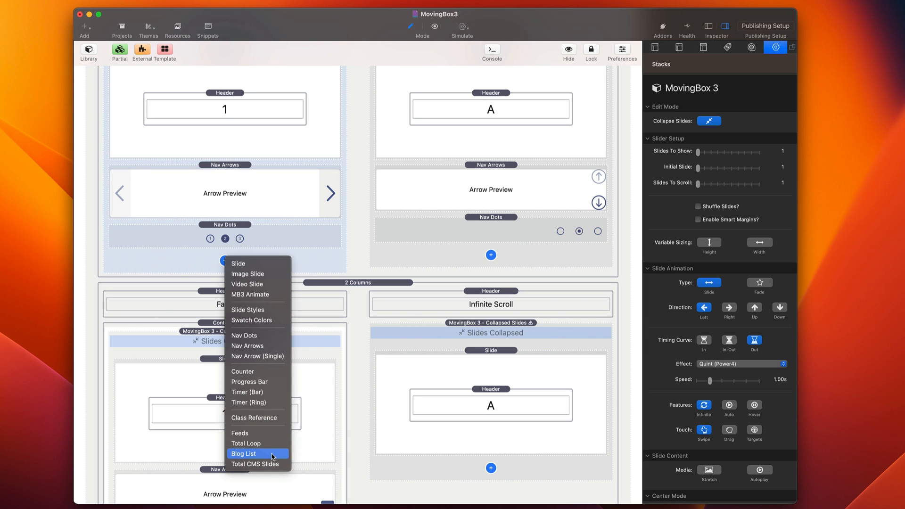